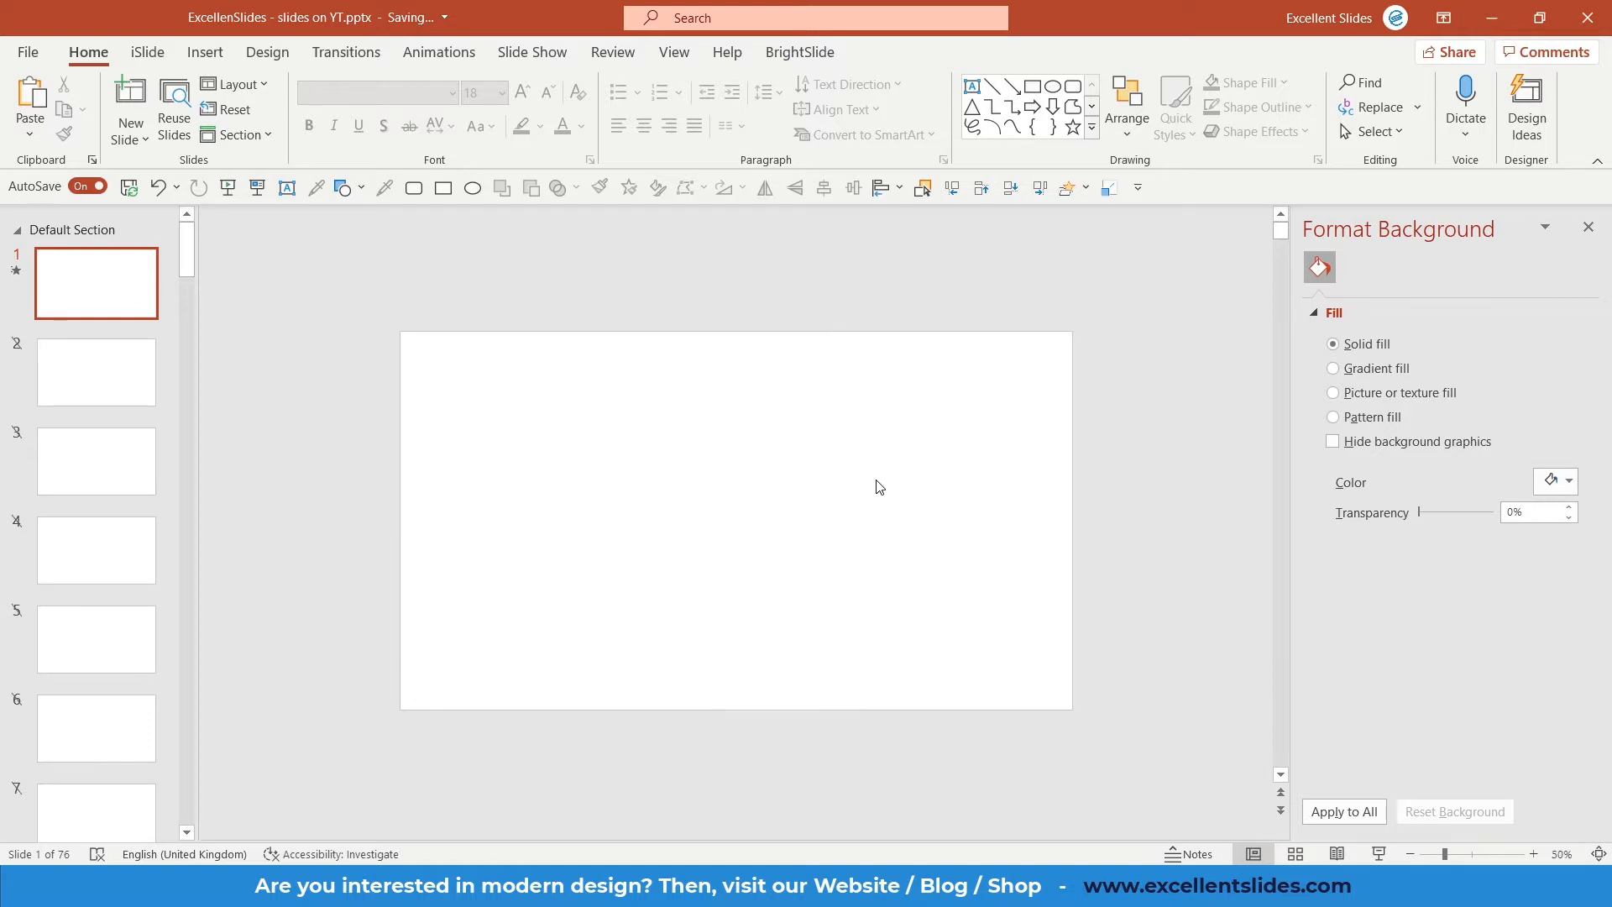
pyautogui.moveTo(870, 471)
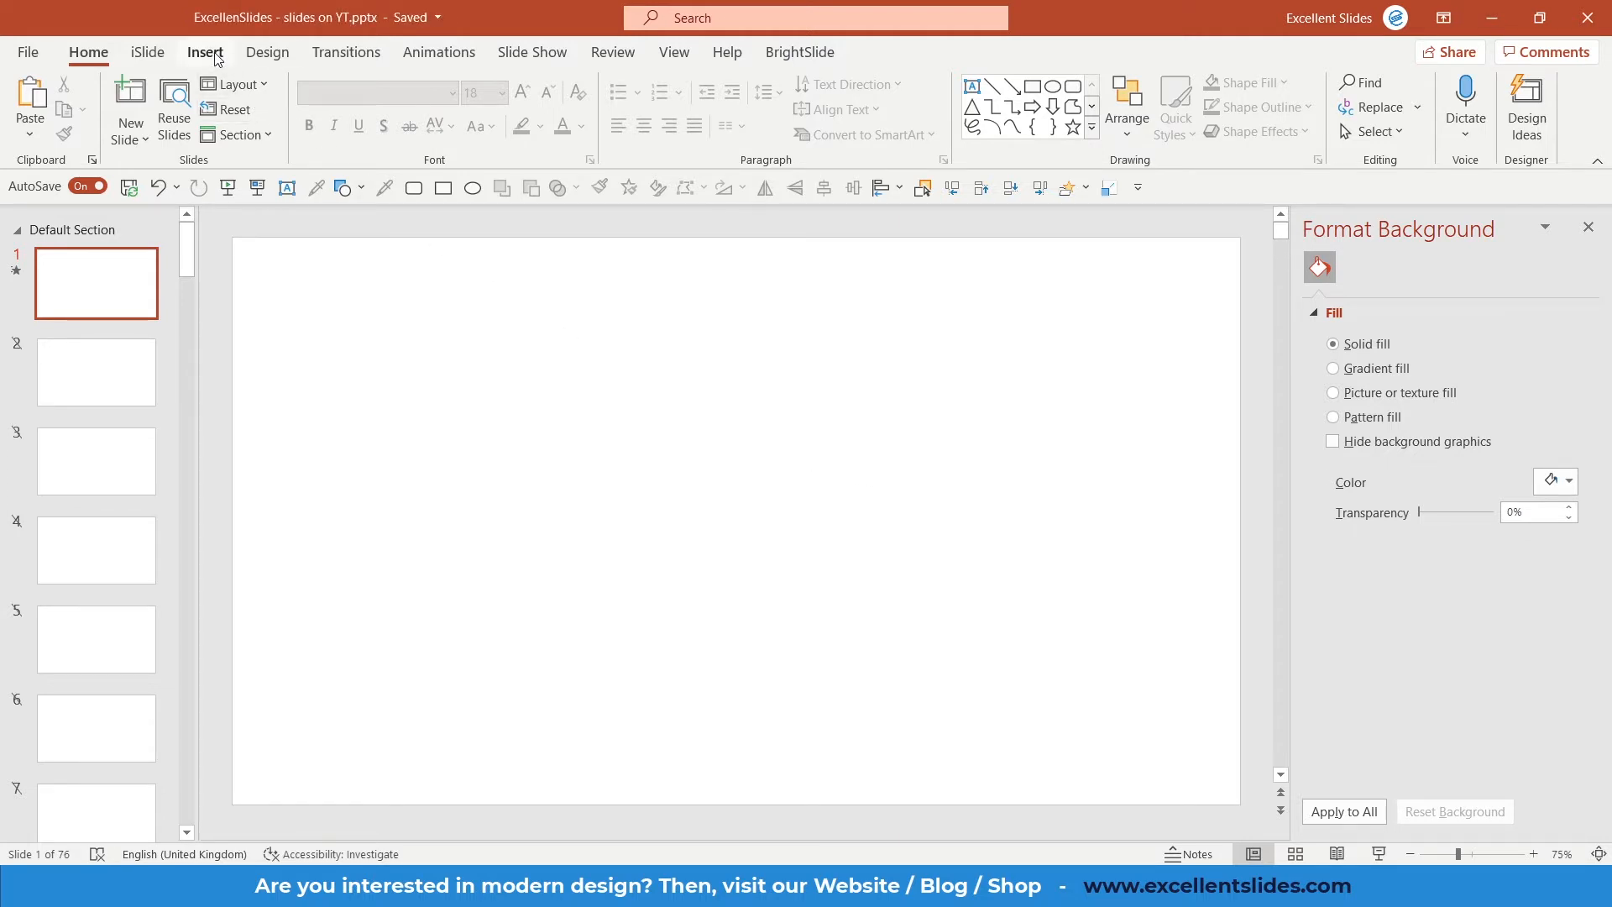
# Open the Insert shapes gallery to draw an isosceles triangle on the slide.
pyautogui.click(205, 51)
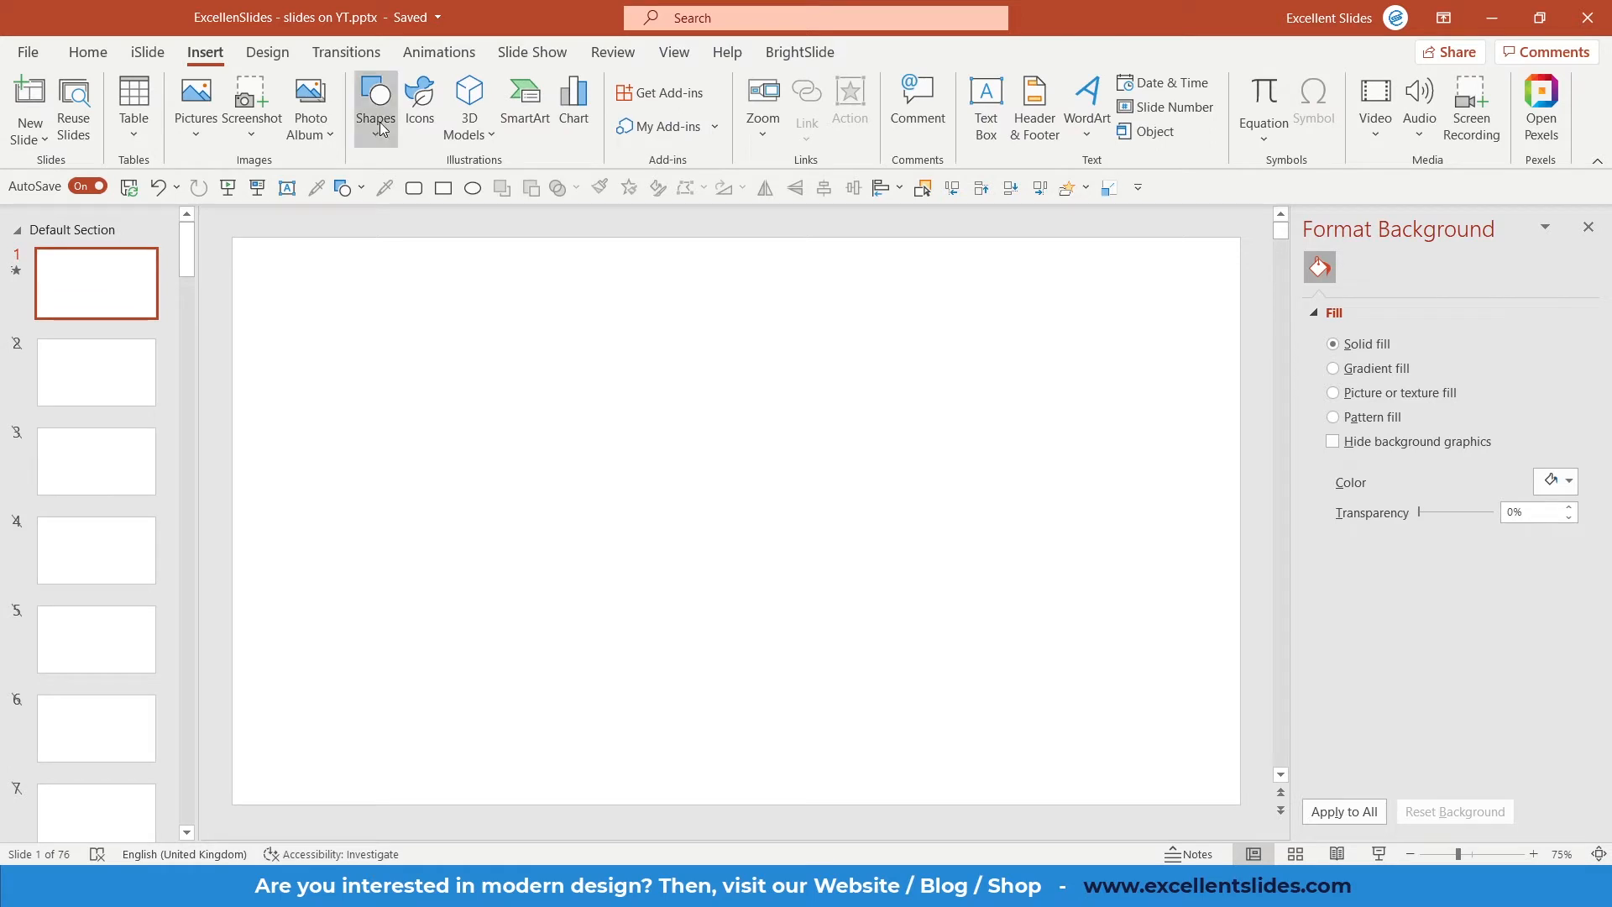
pyautogui.click(376, 105)
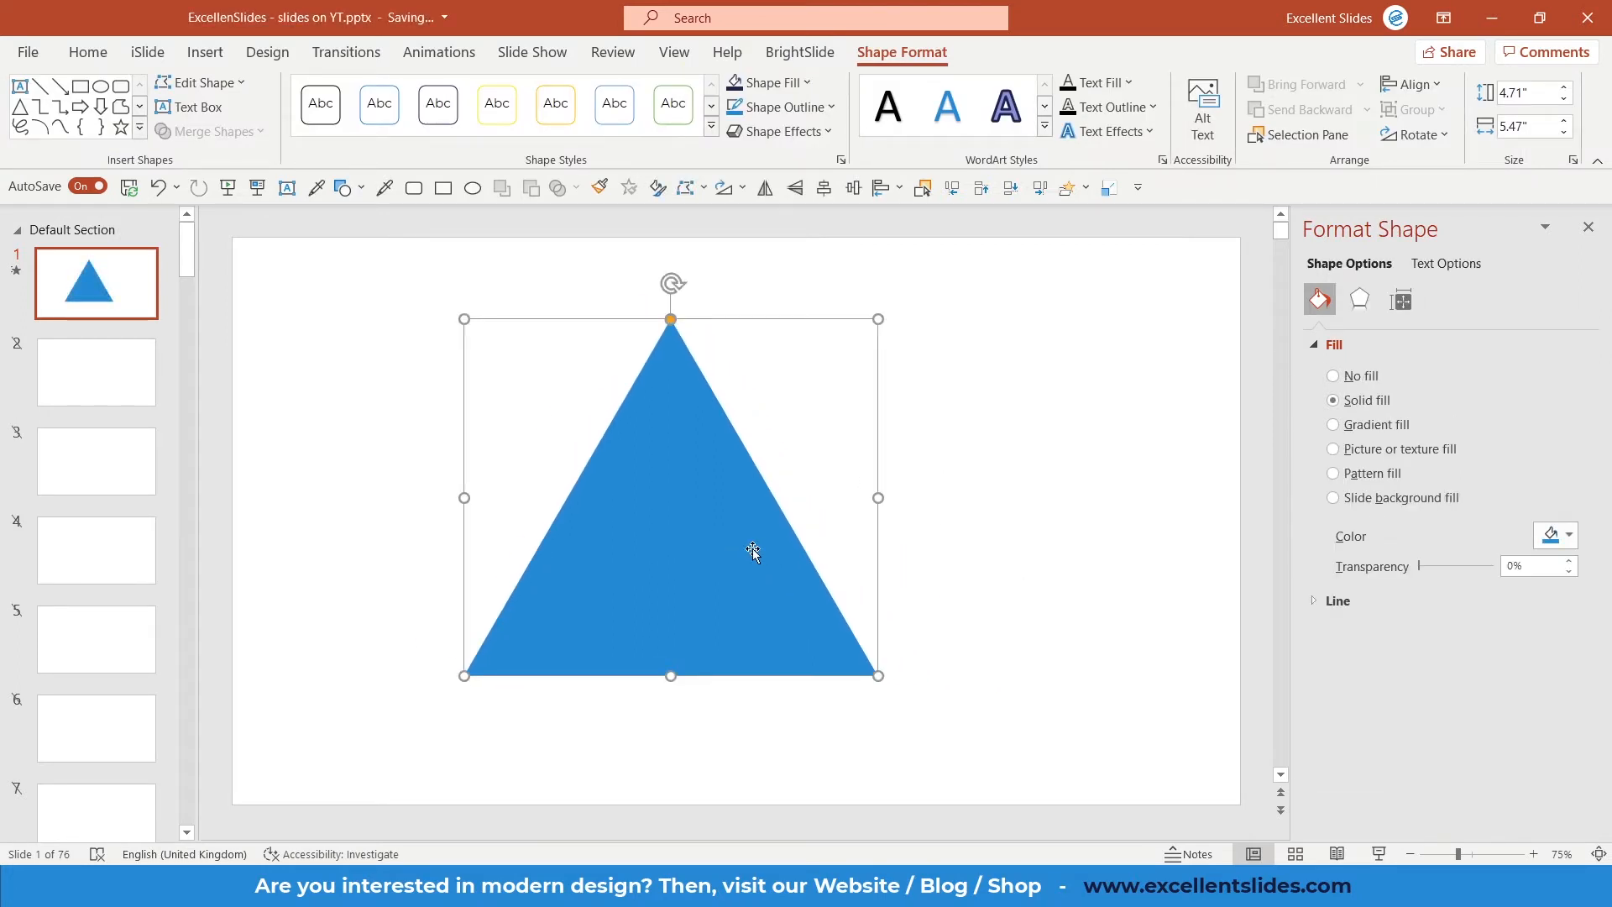
pyautogui.moveTo(1387, 407)
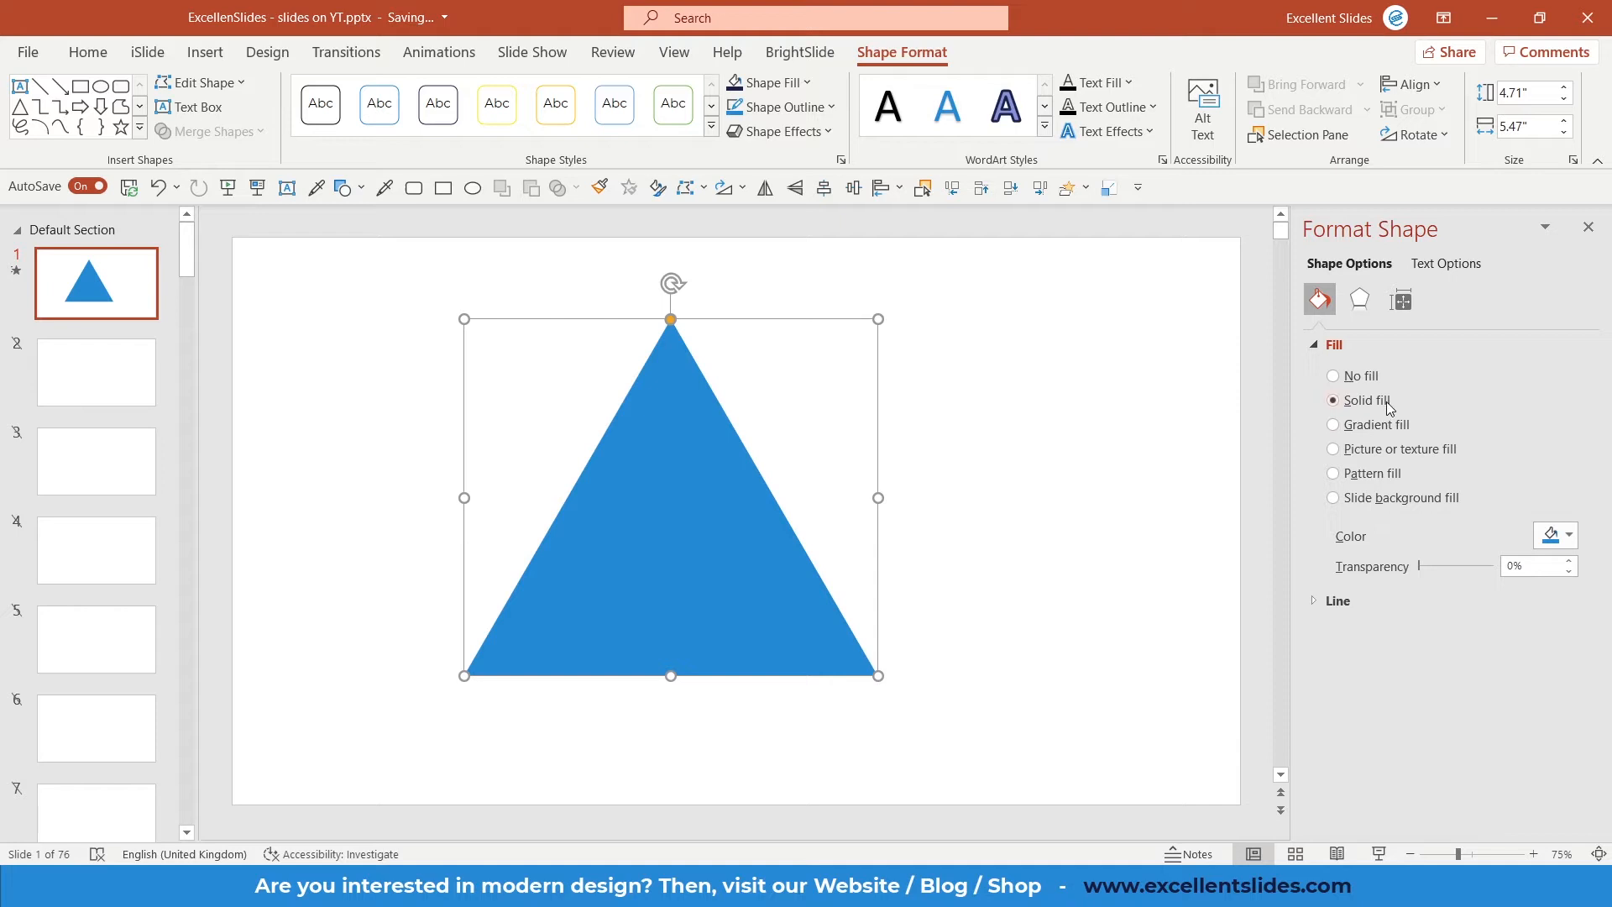
pyautogui.moveTo(993, 440)
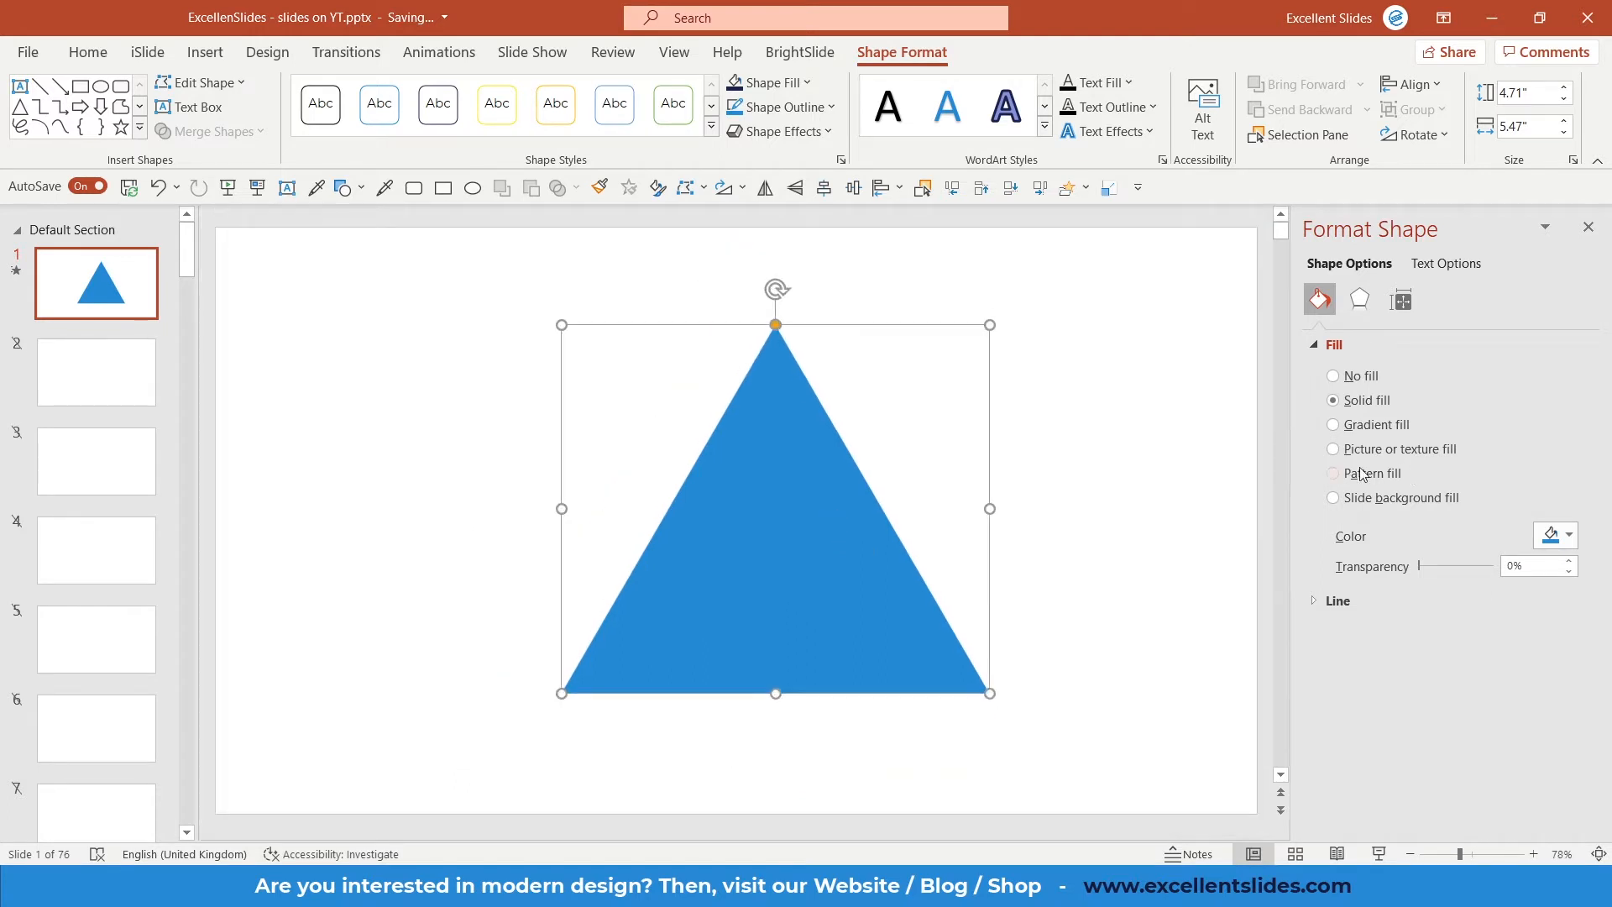
pyautogui.moveTo(1410, 478)
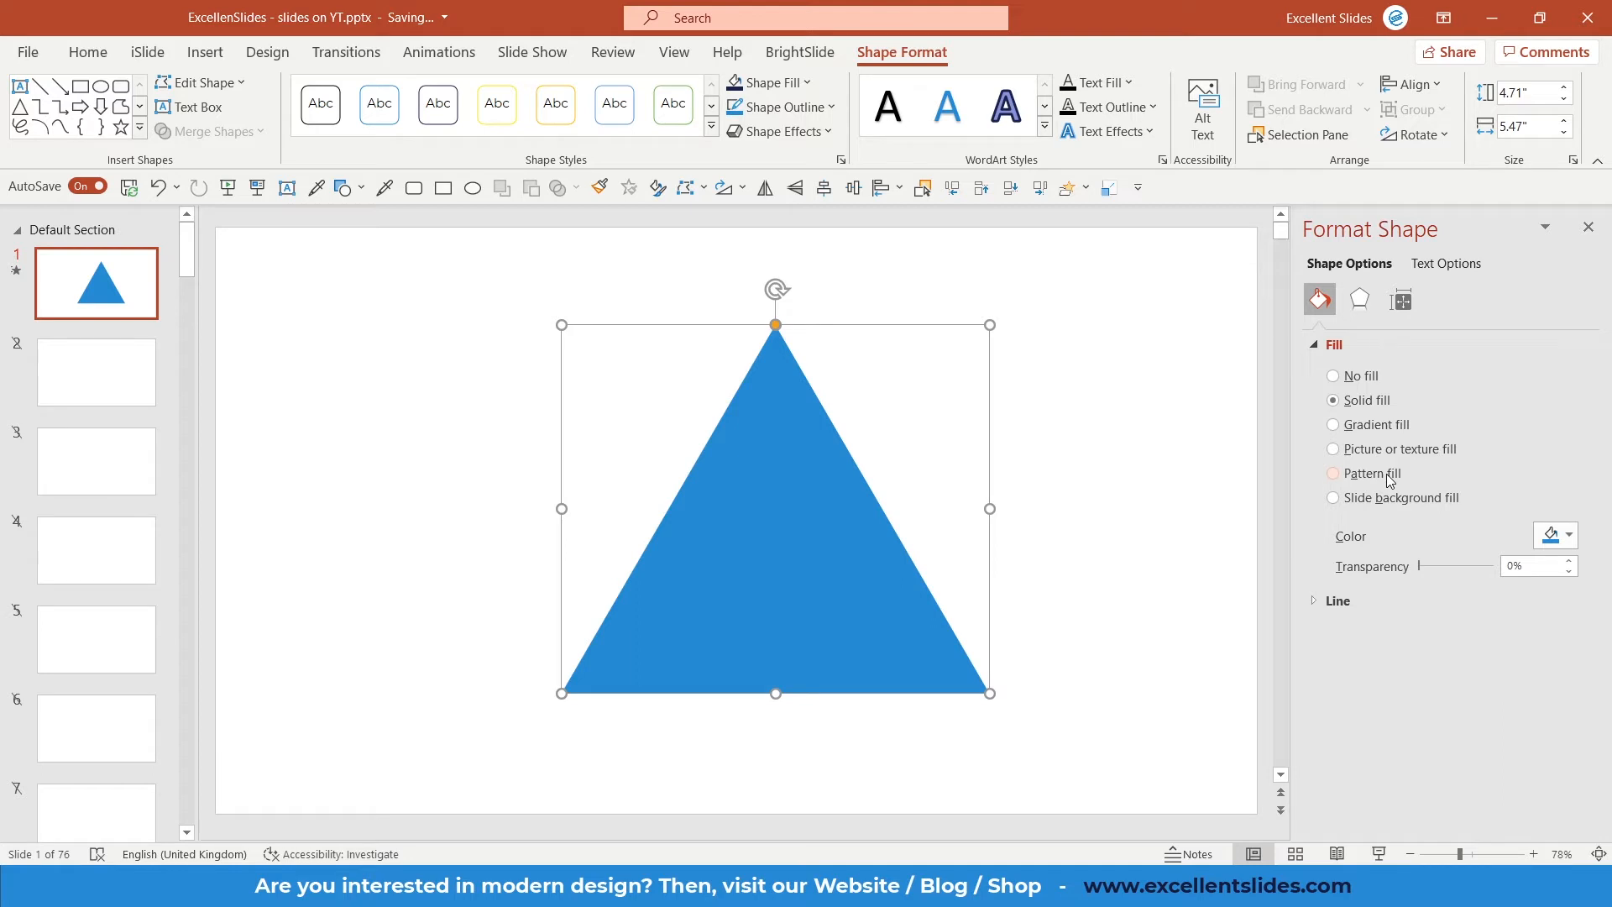
# Switch the triangle to Pattern fill and apply the Dotted: 90% pattern.
pyautogui.click(1333, 473)
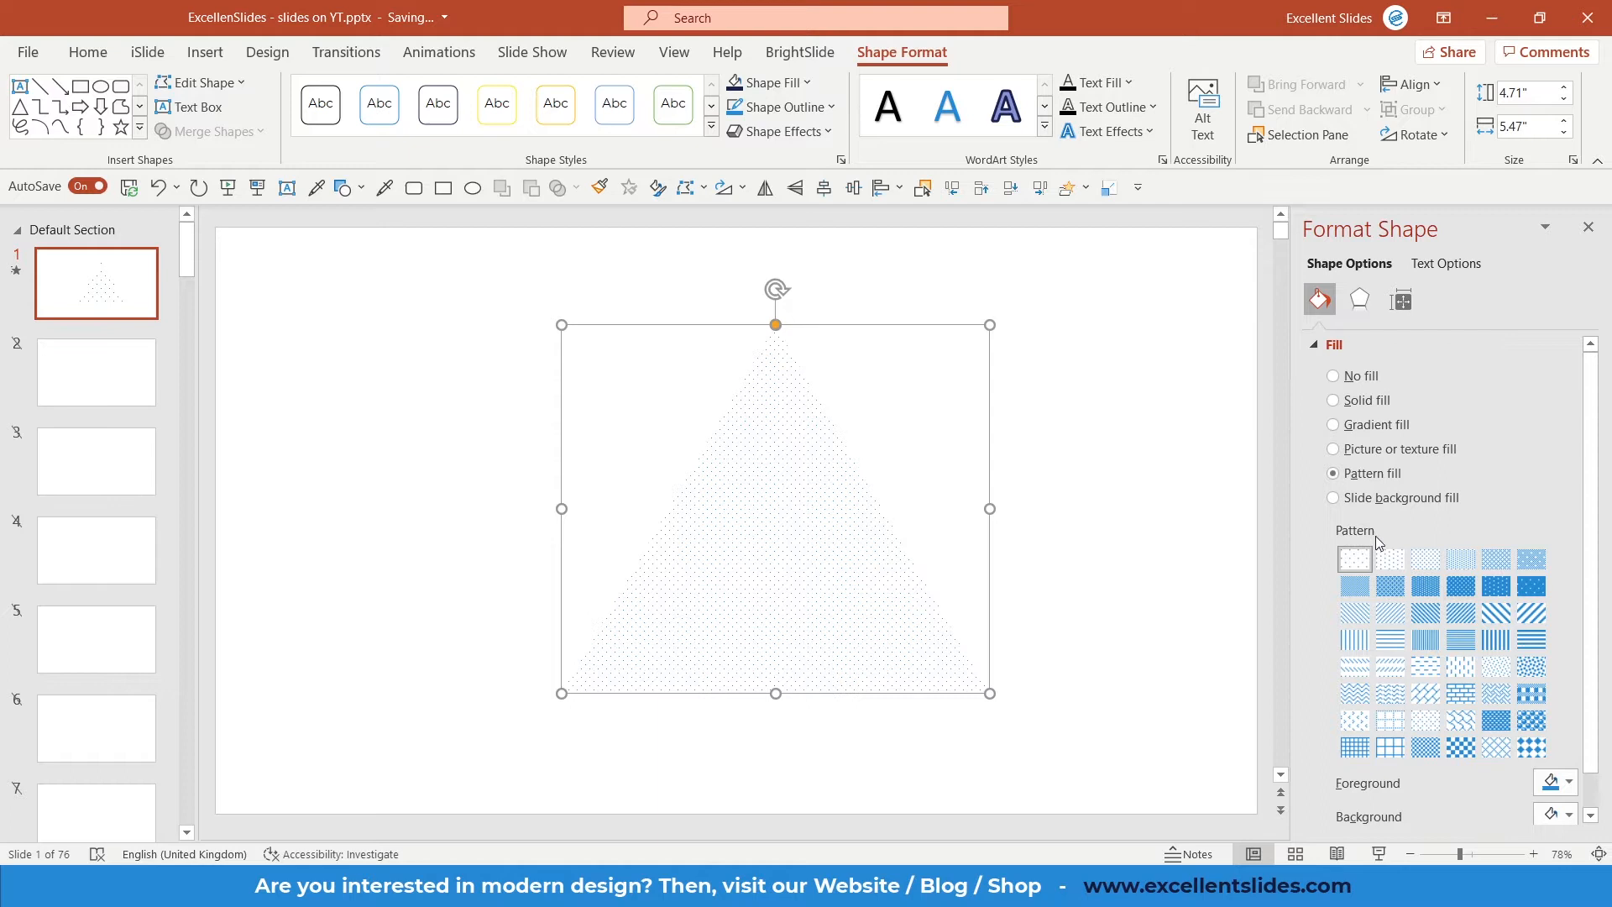
pyautogui.scroll(-3)
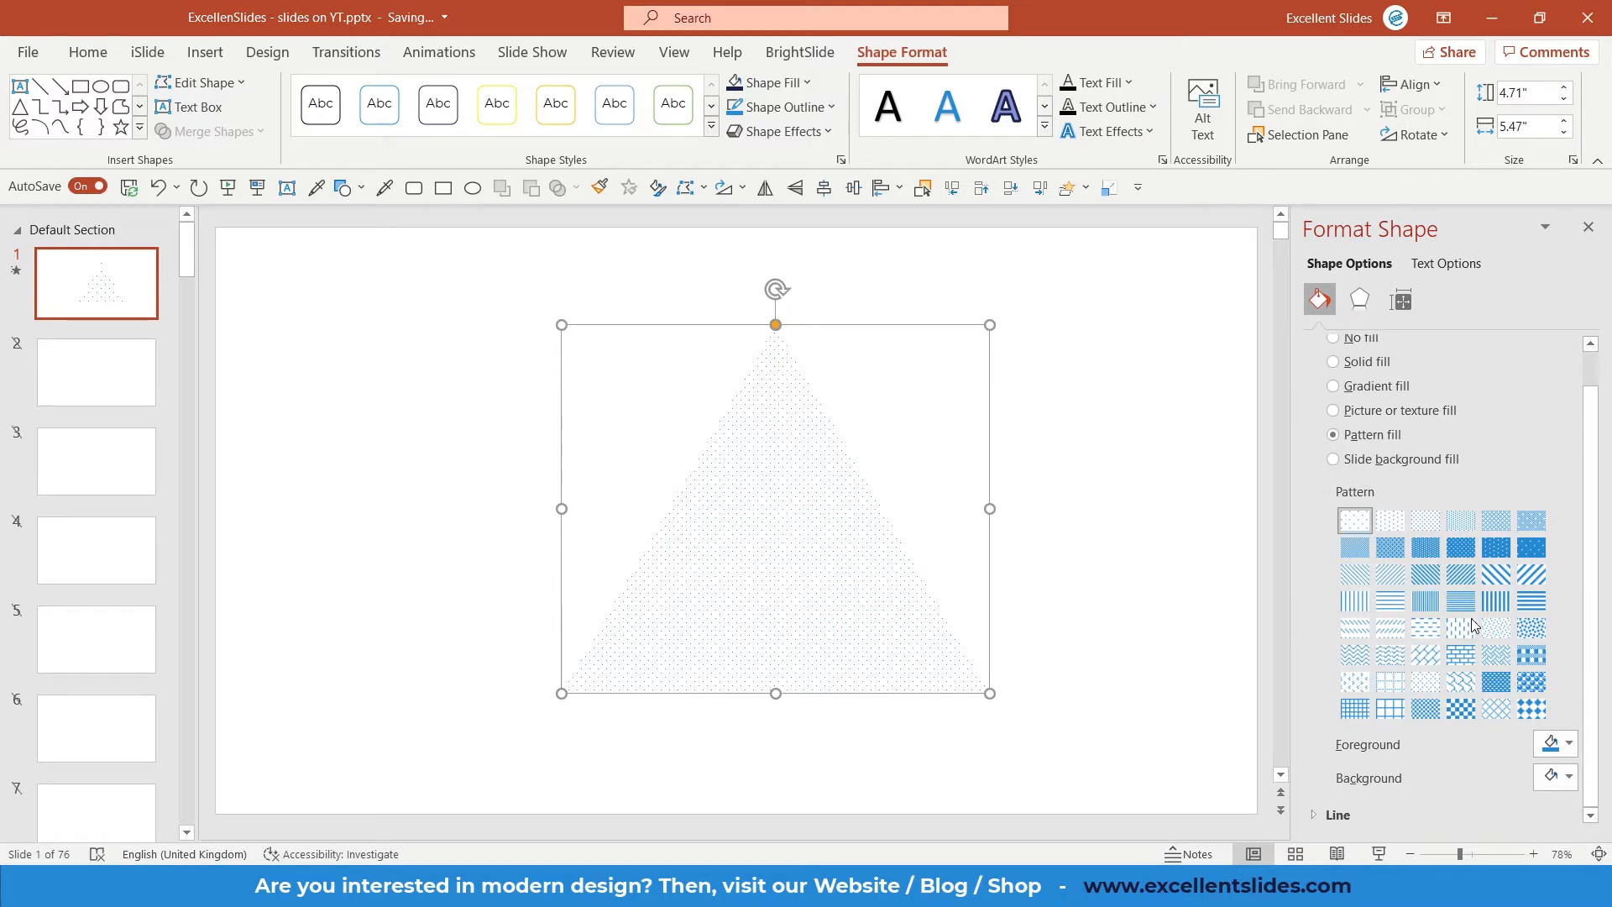
pyautogui.moveTo(1474, 626)
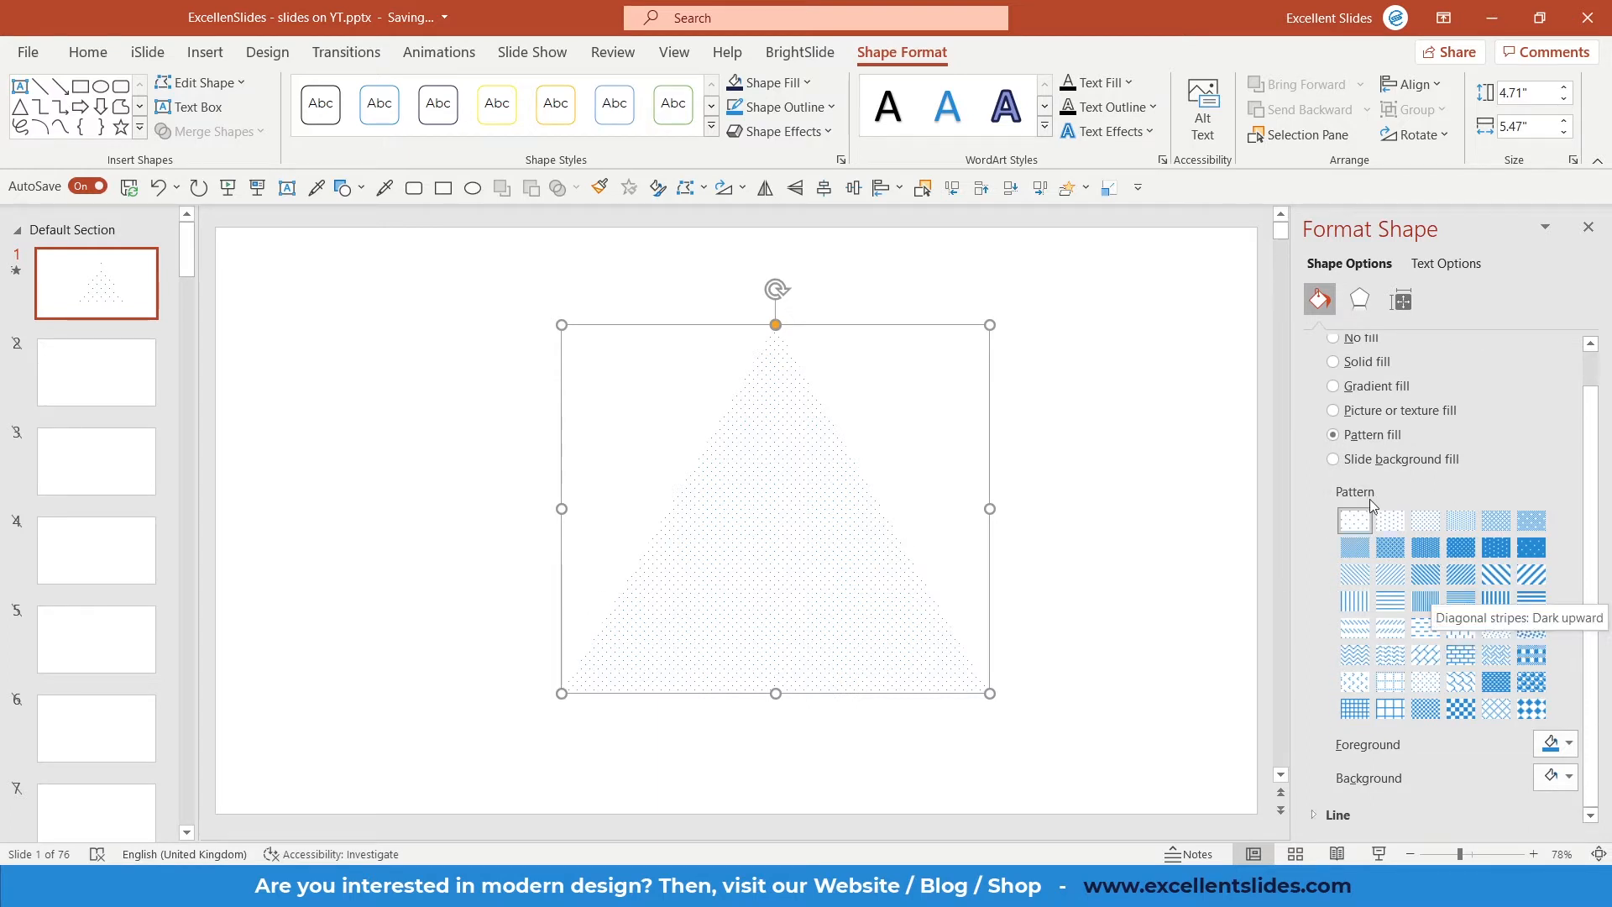
pyautogui.moveTo(1389, 521)
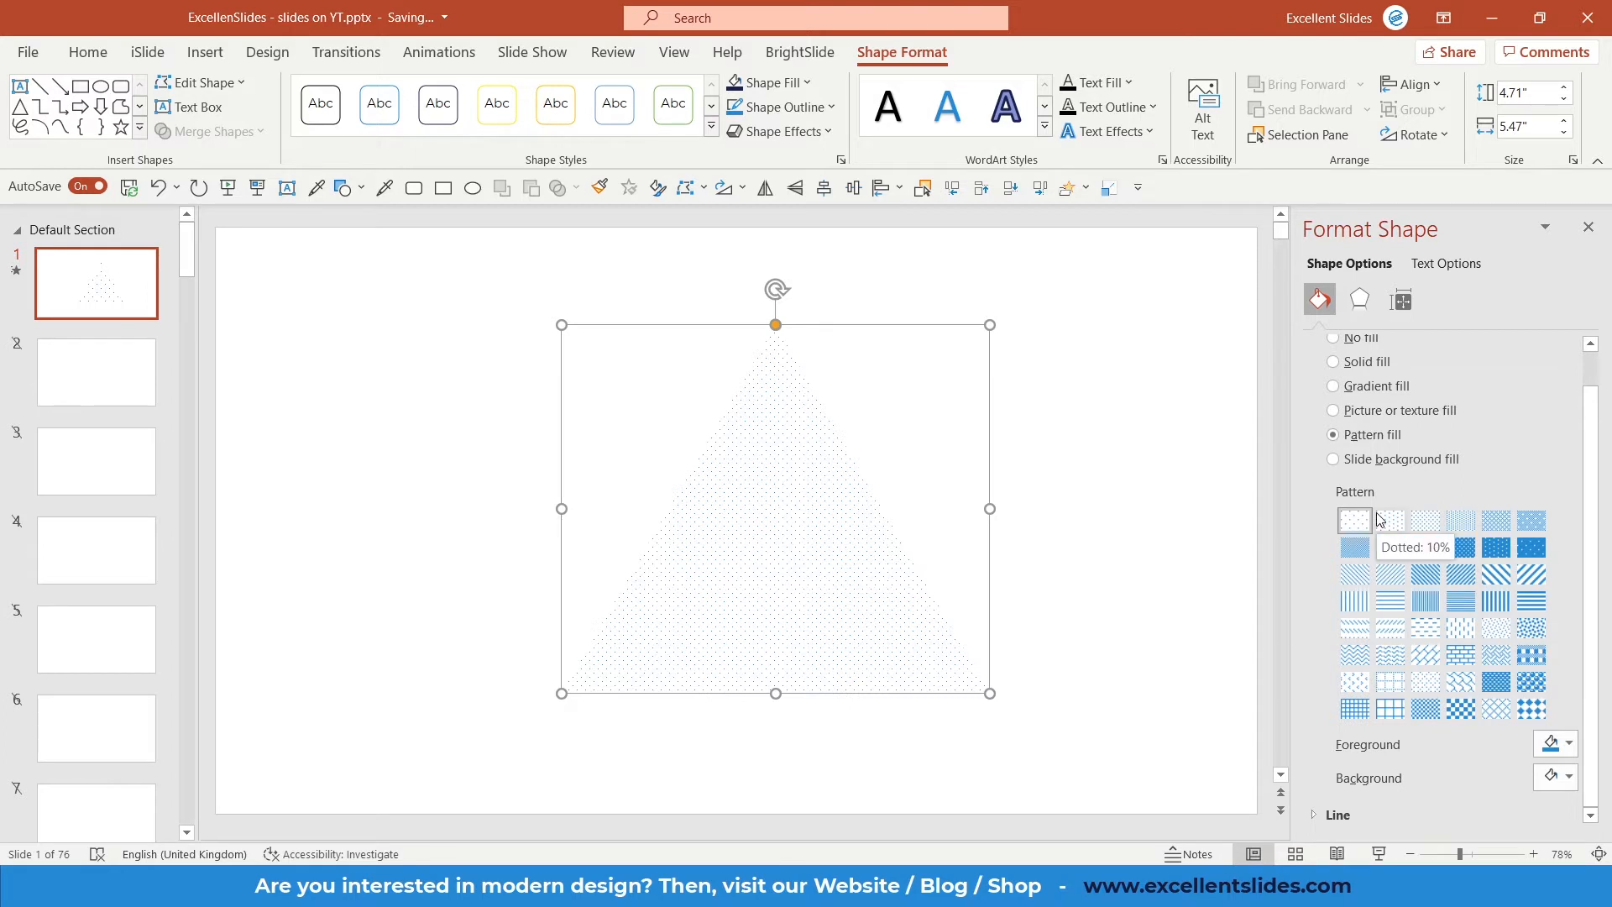
pyautogui.moveTo(1531, 548)
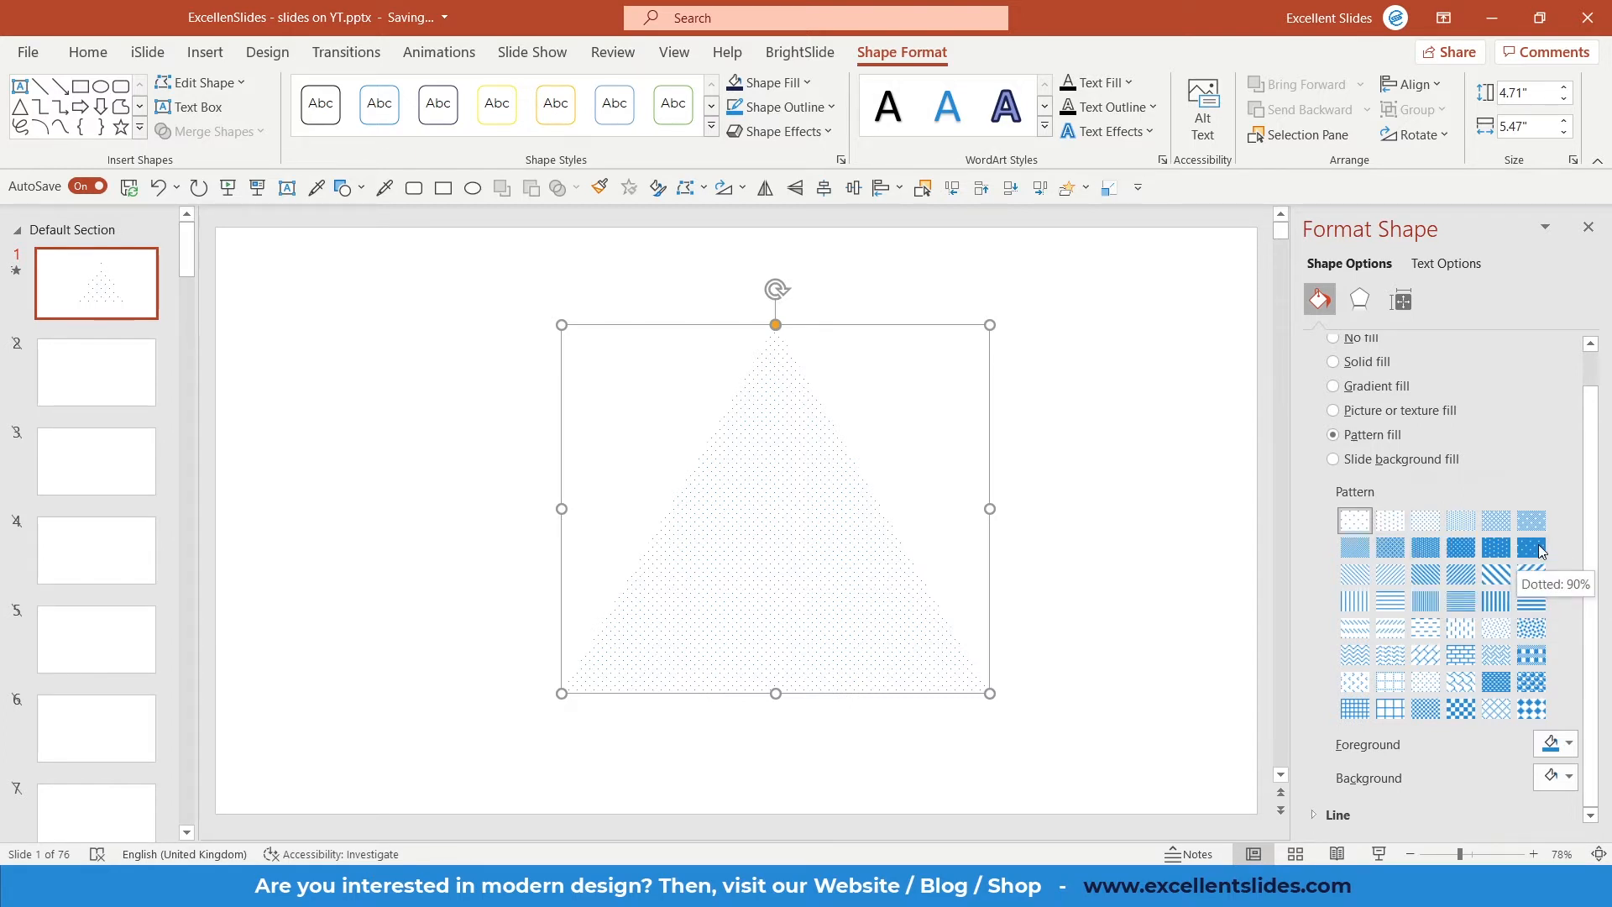
pyautogui.click(1531, 547)
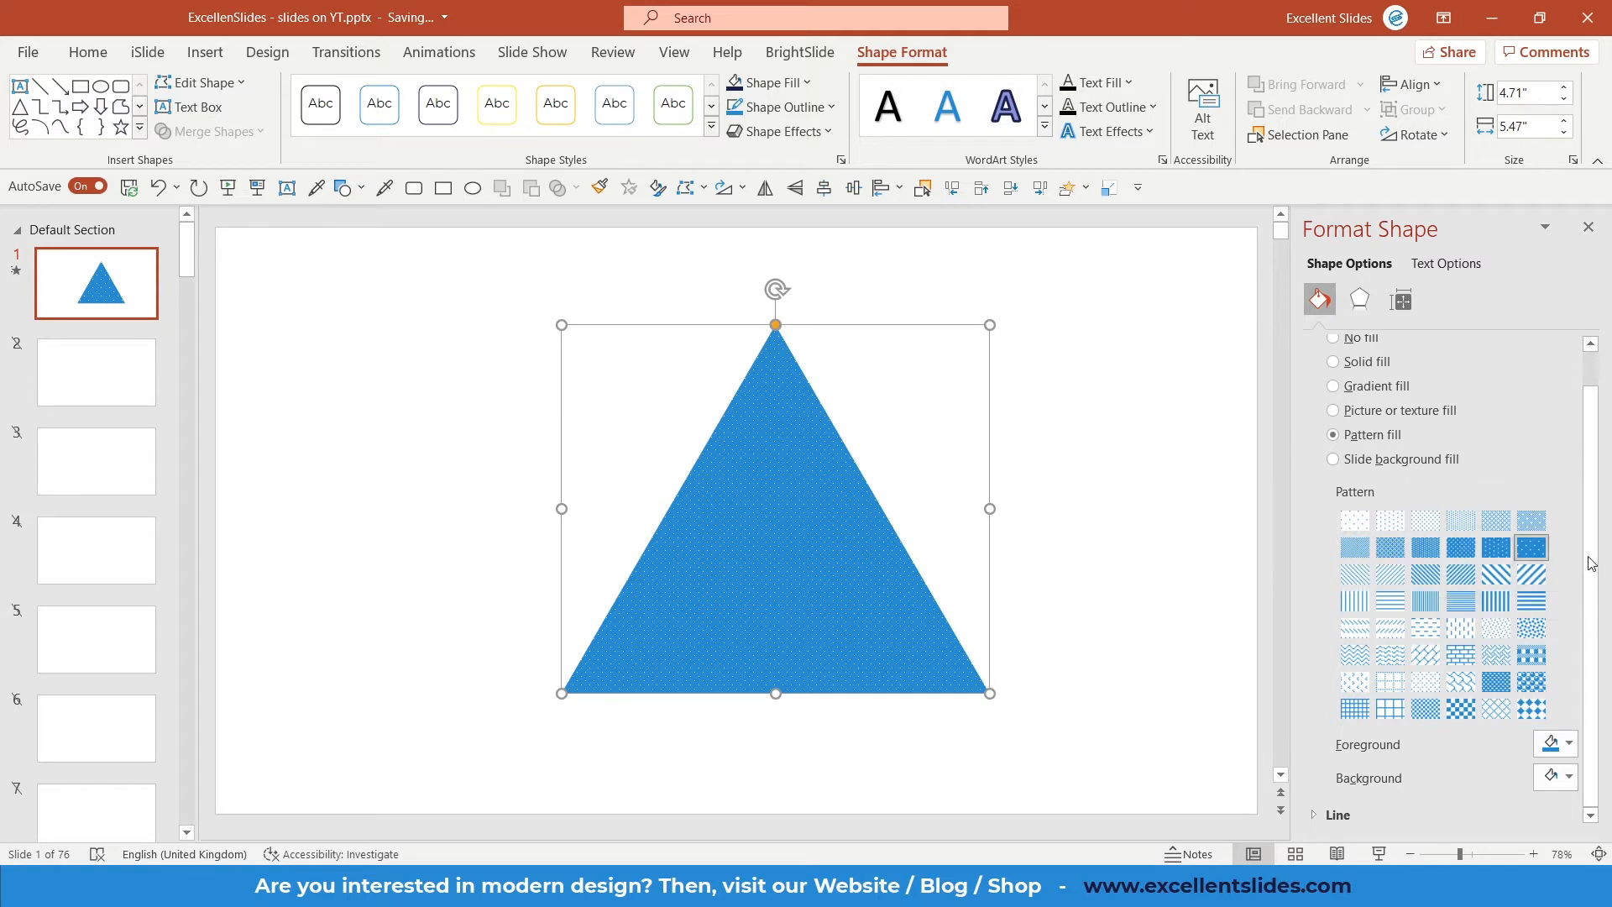
pyautogui.moveTo(1441, 750)
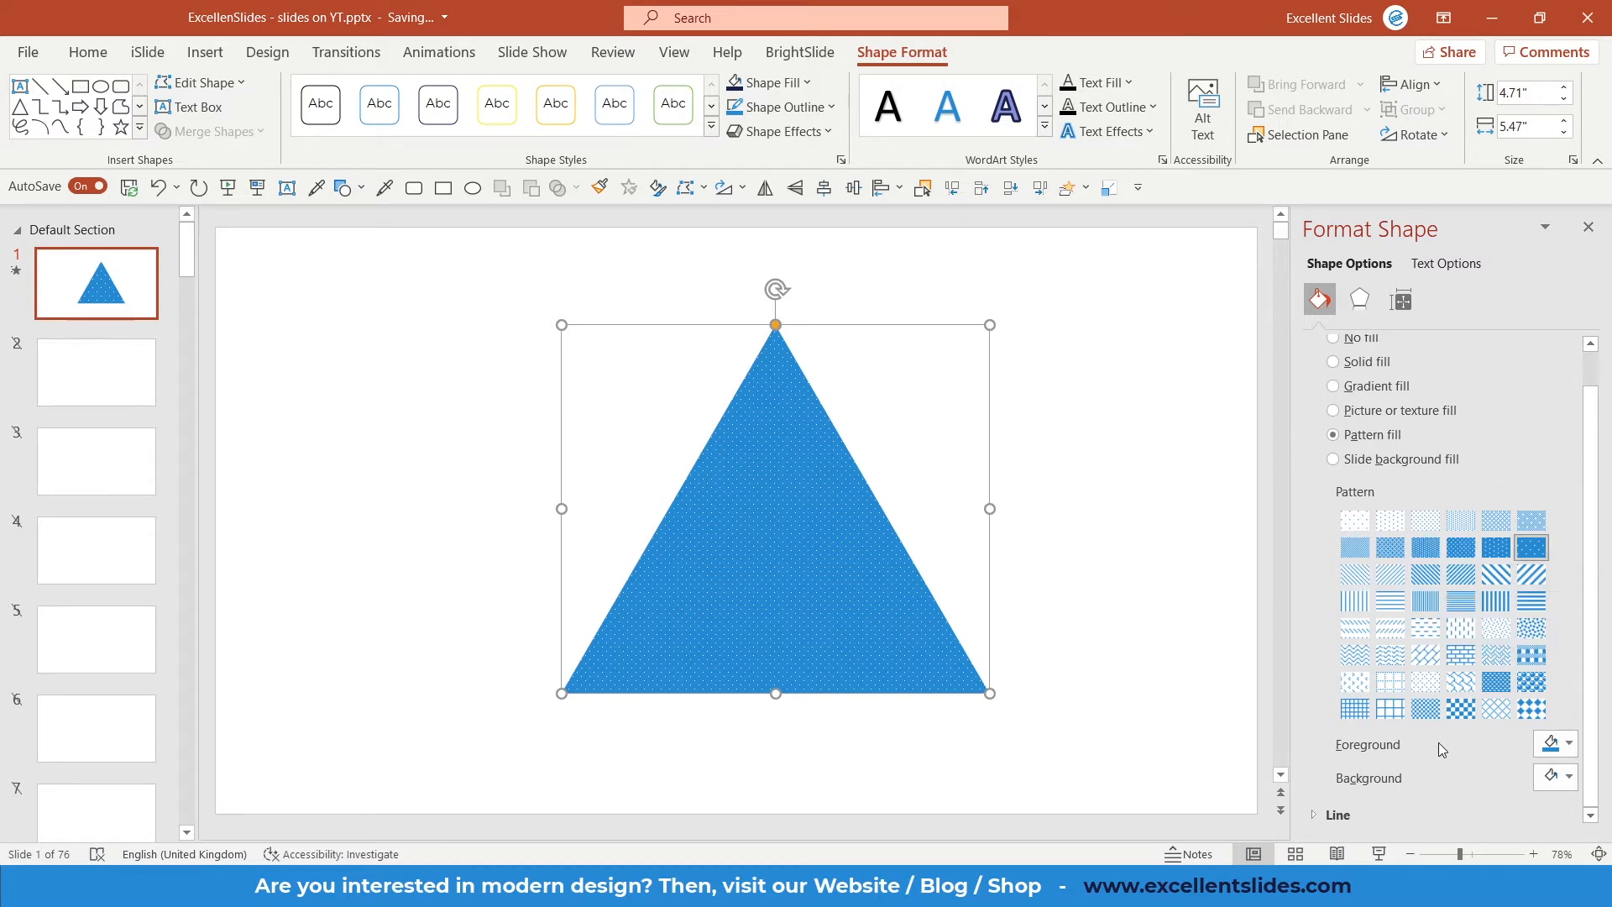
pyautogui.moveTo(1442, 759)
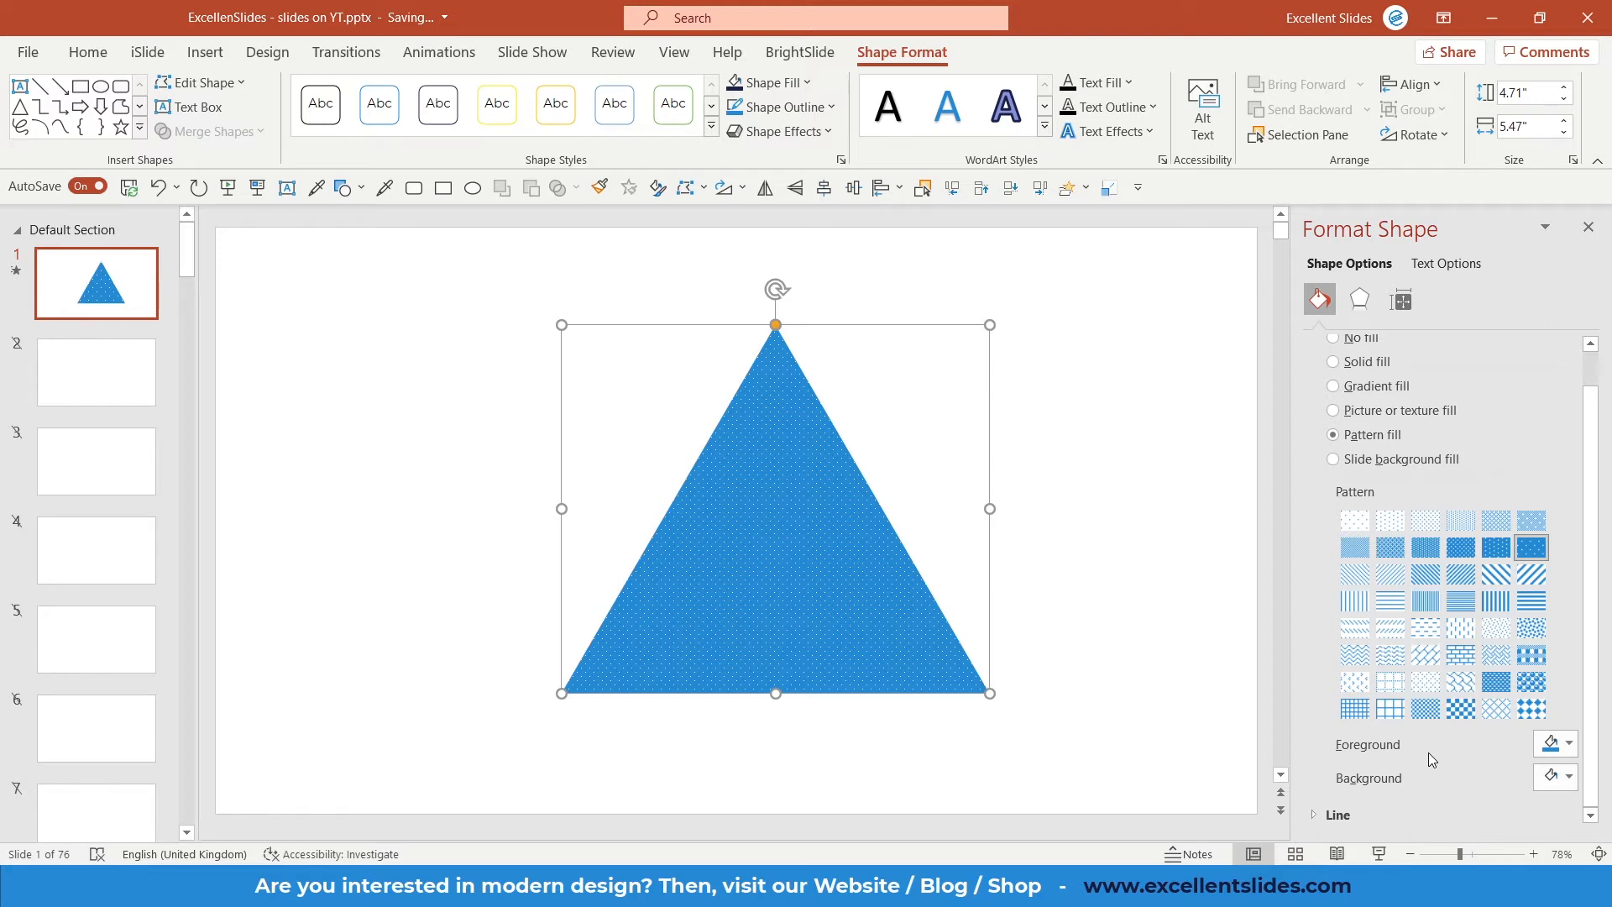
pyautogui.moveTo(1397, 793)
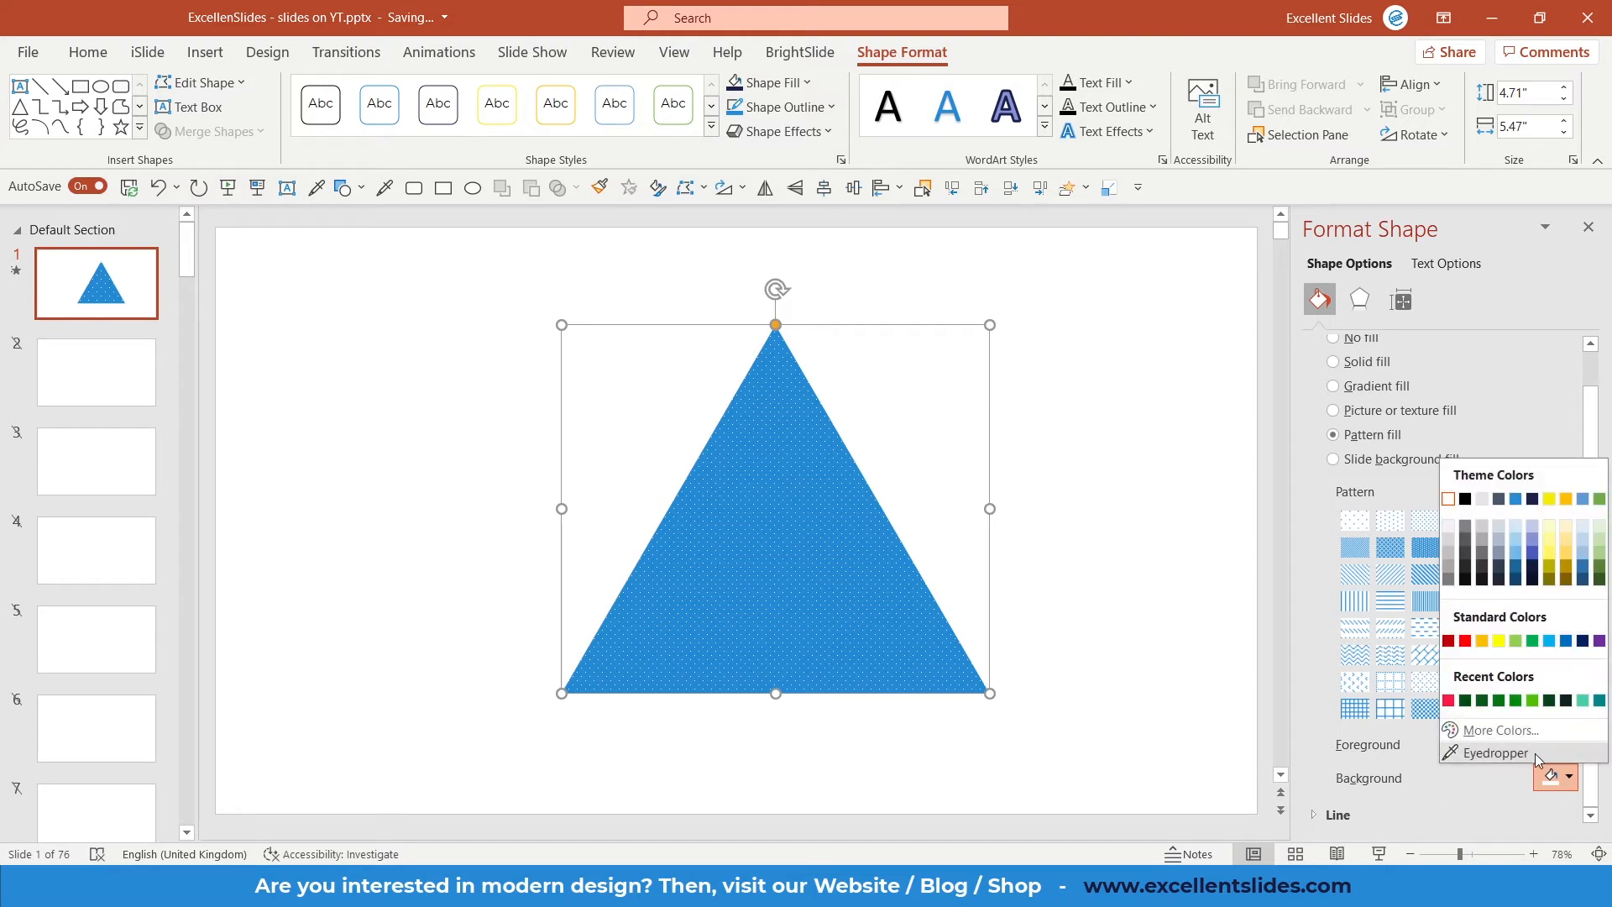
# Set the pattern background color to black.
pyautogui.click(1499, 729)
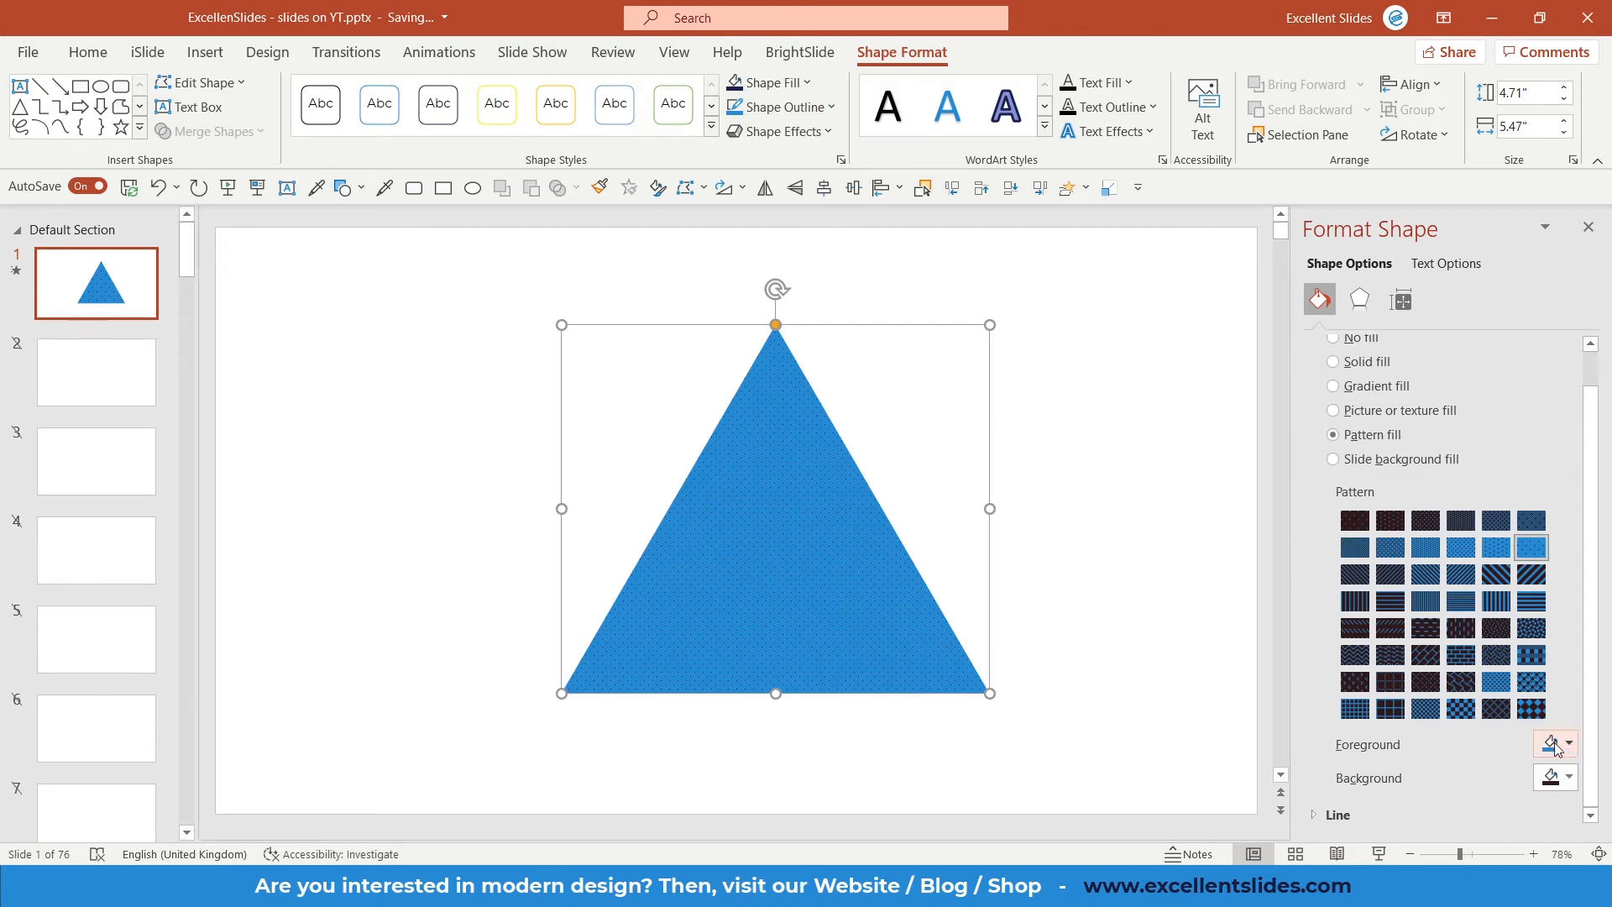
# Set the pattern foreground to a bright green custom colour.
pyautogui.click(1567, 743)
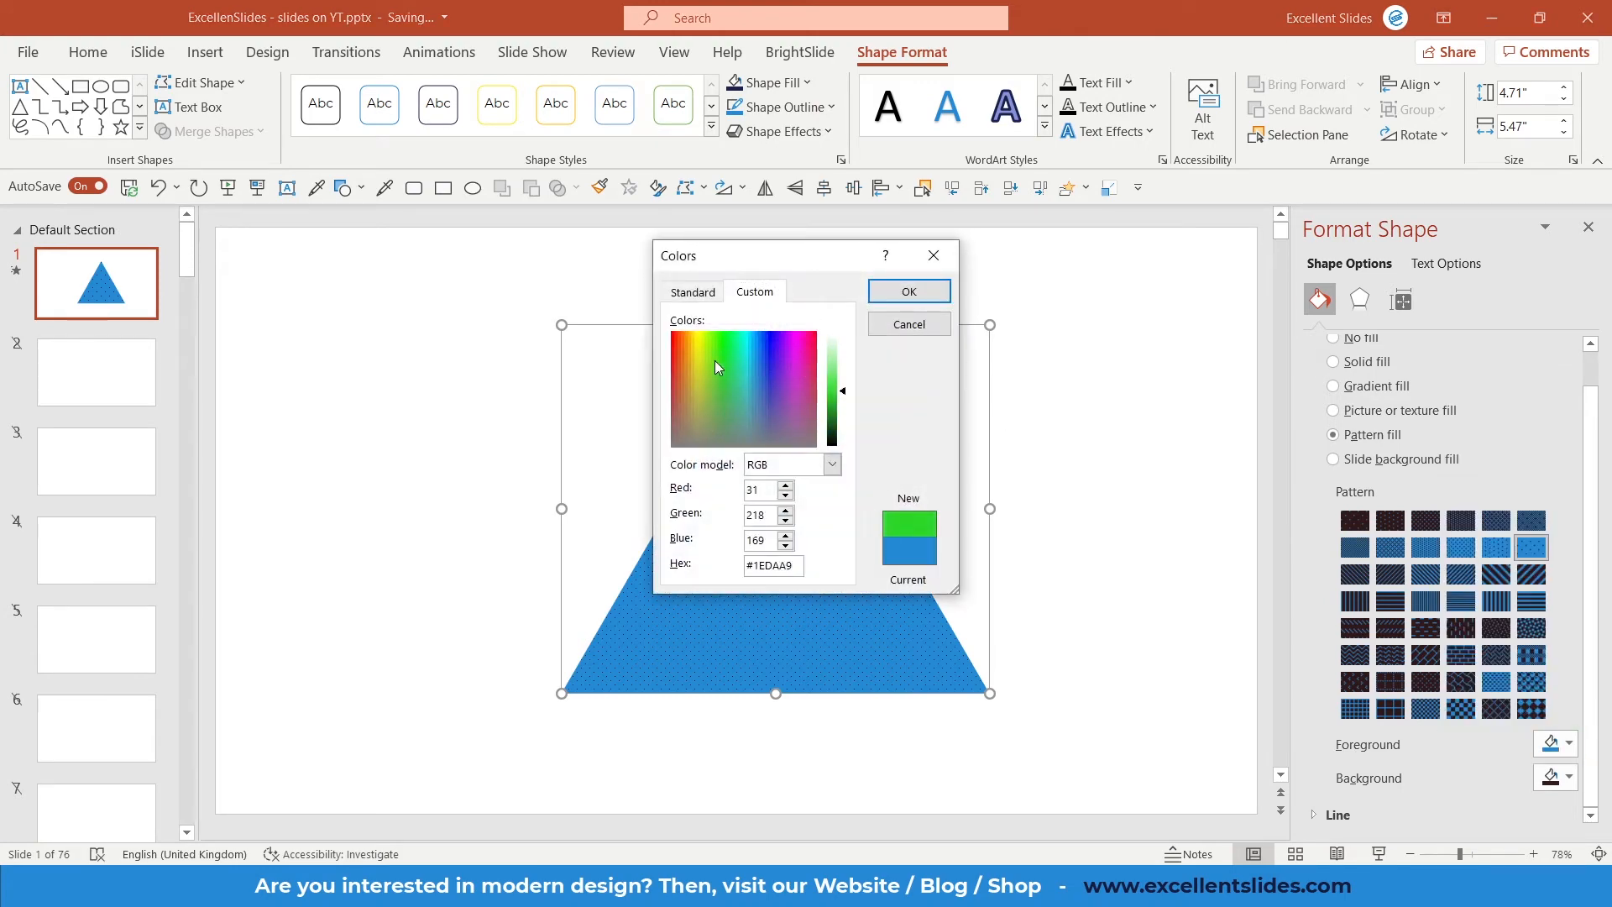
pyautogui.click(710, 348)
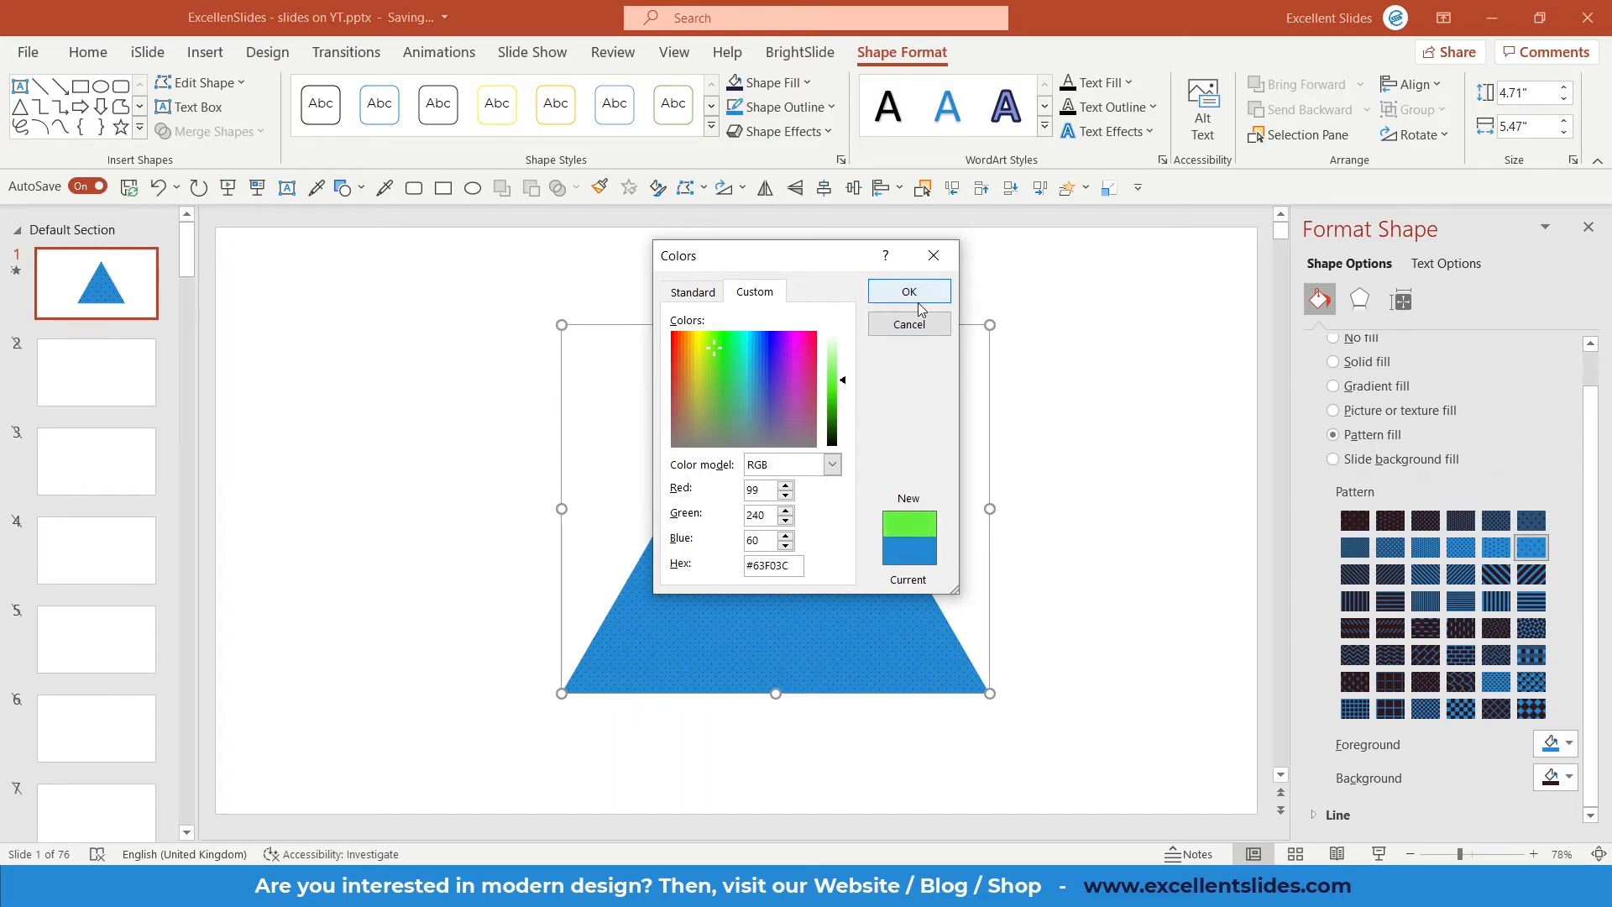
pyautogui.click(906, 291)
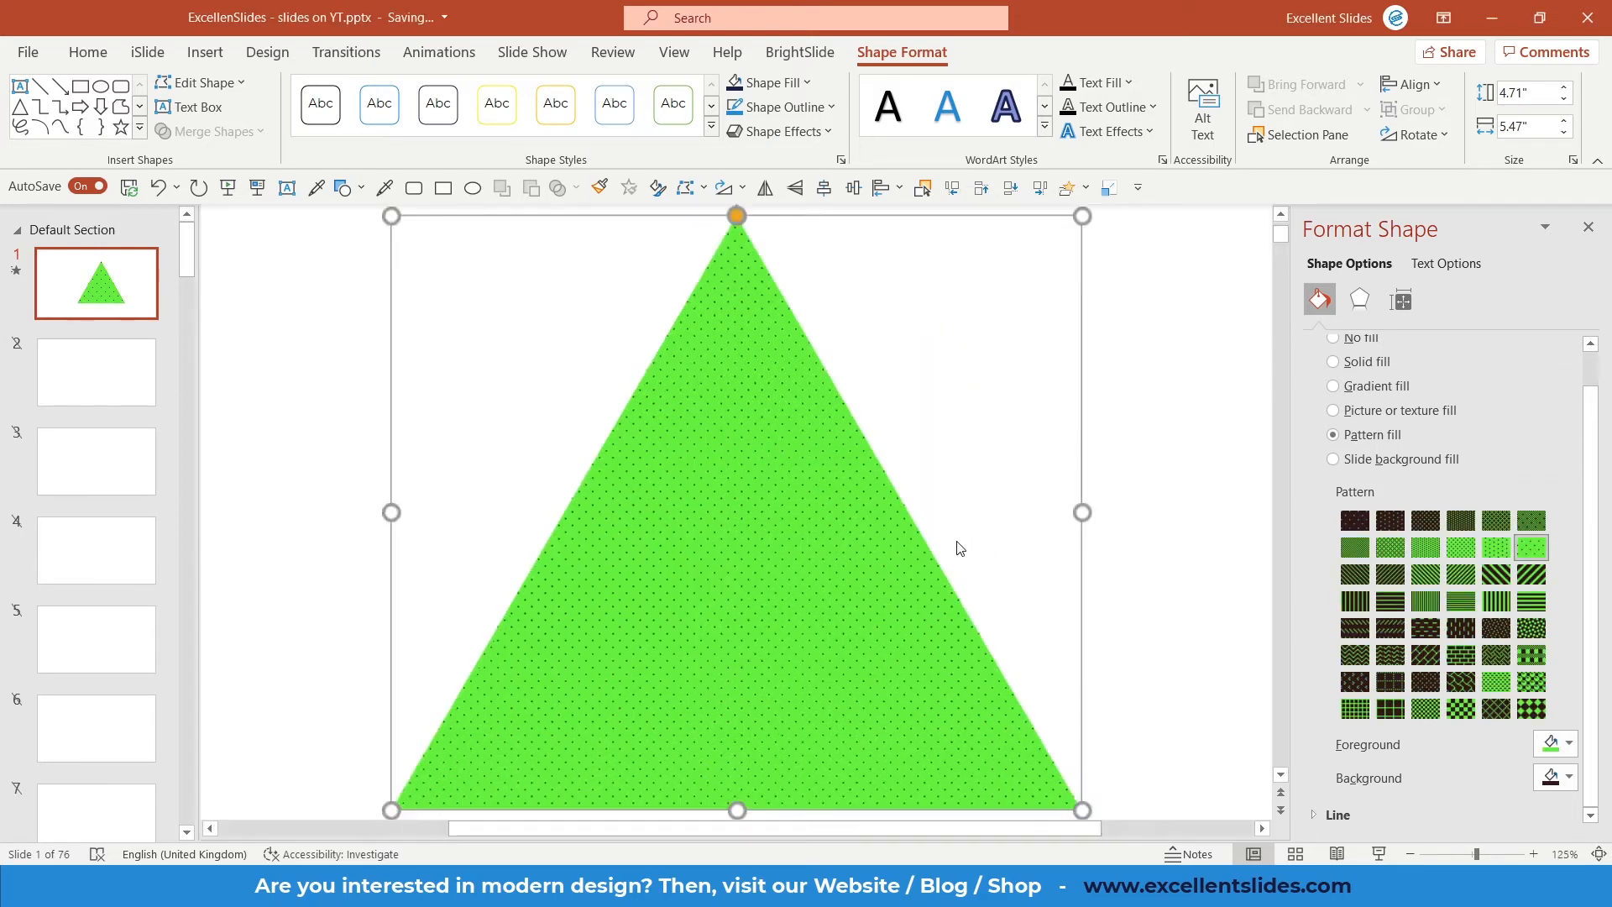
# Try other pattern swatches and settle on a fine green dotted pattern.
pyautogui.press('F5')
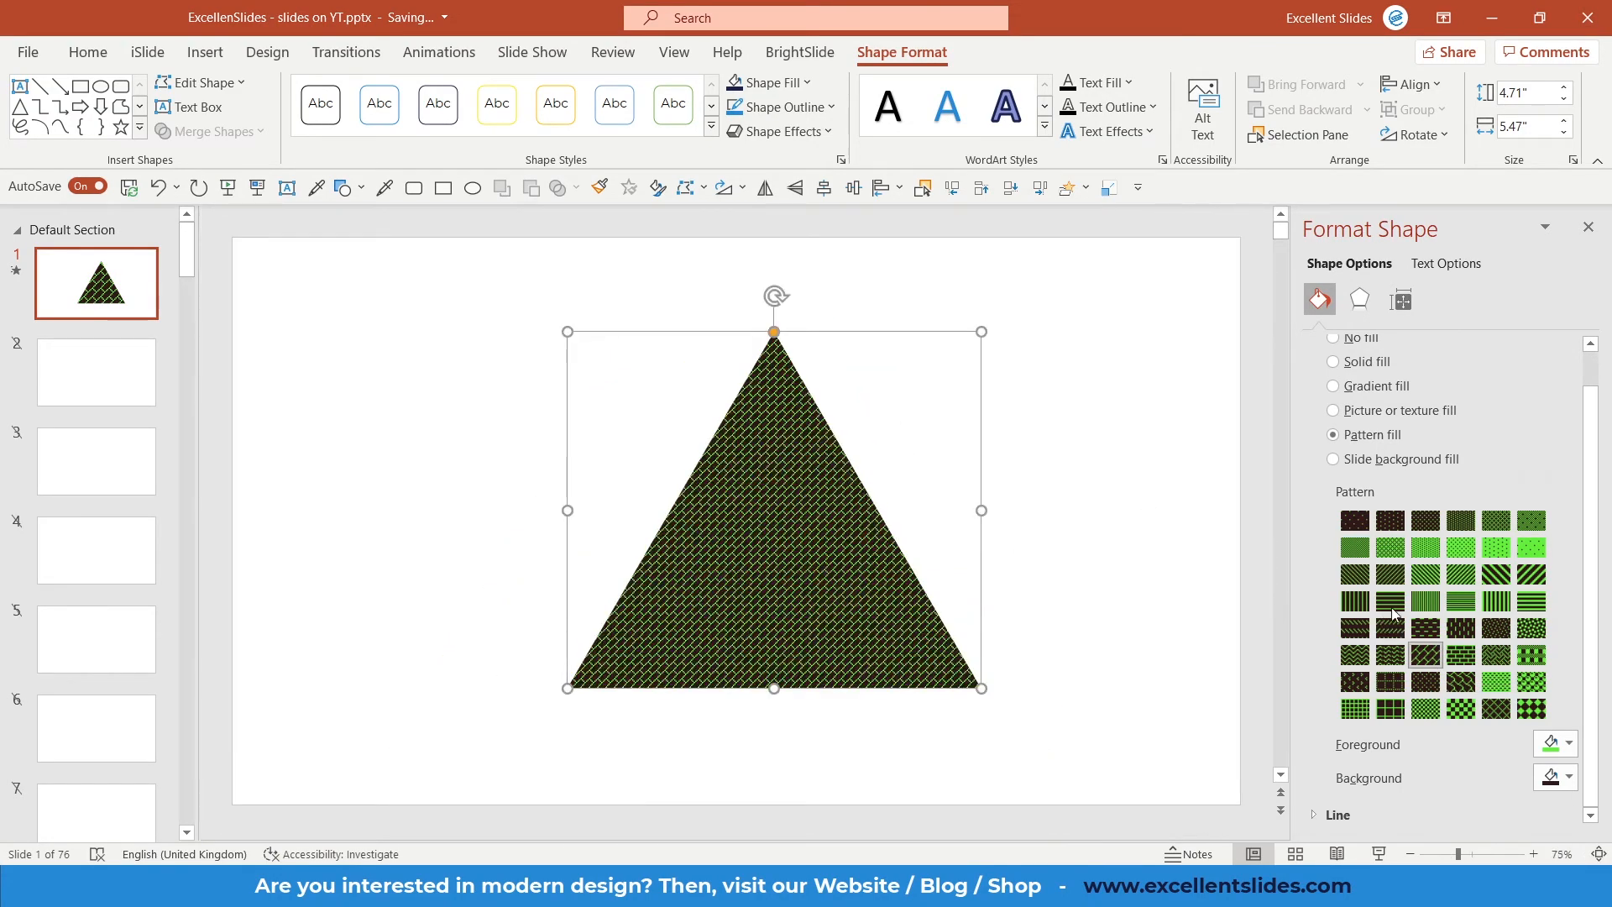
pyautogui.click(1459, 546)
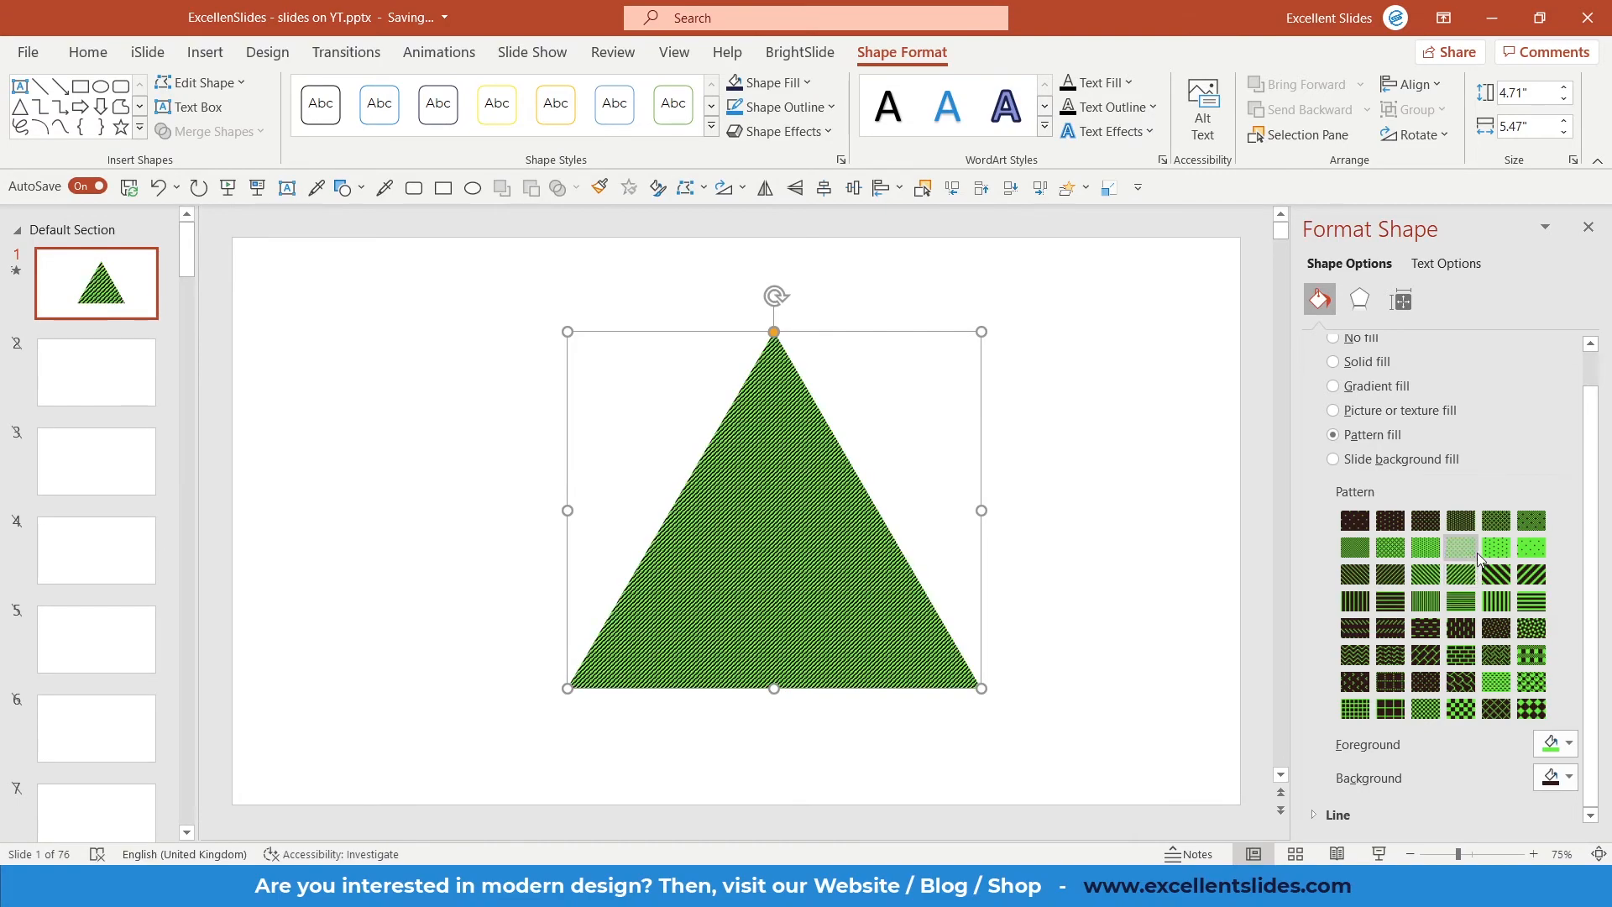
pyautogui.click(1460, 546)
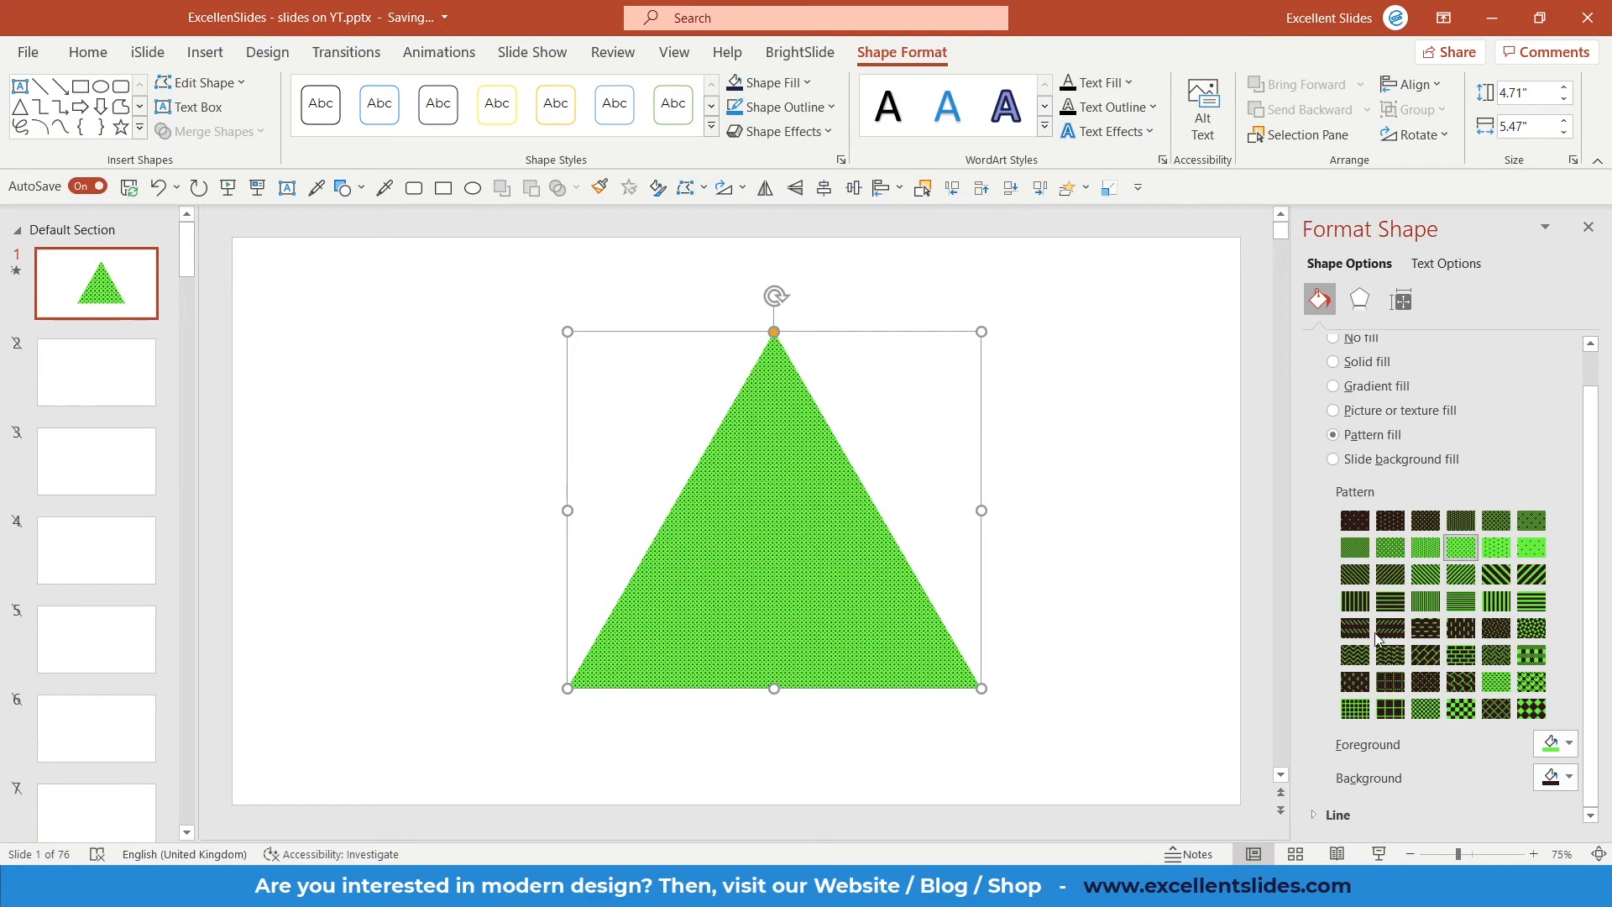